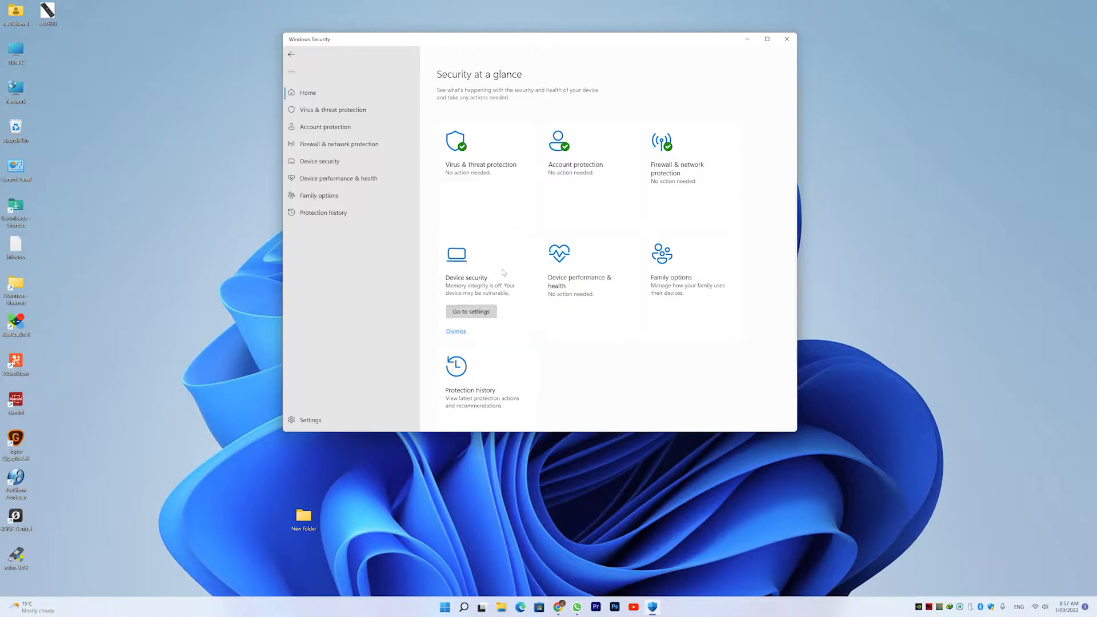
# Attempt to switch Memory integrity on from Core isolation, approving UAC, and get a driver incompatibility notice.
pyautogui.click(318, 161)
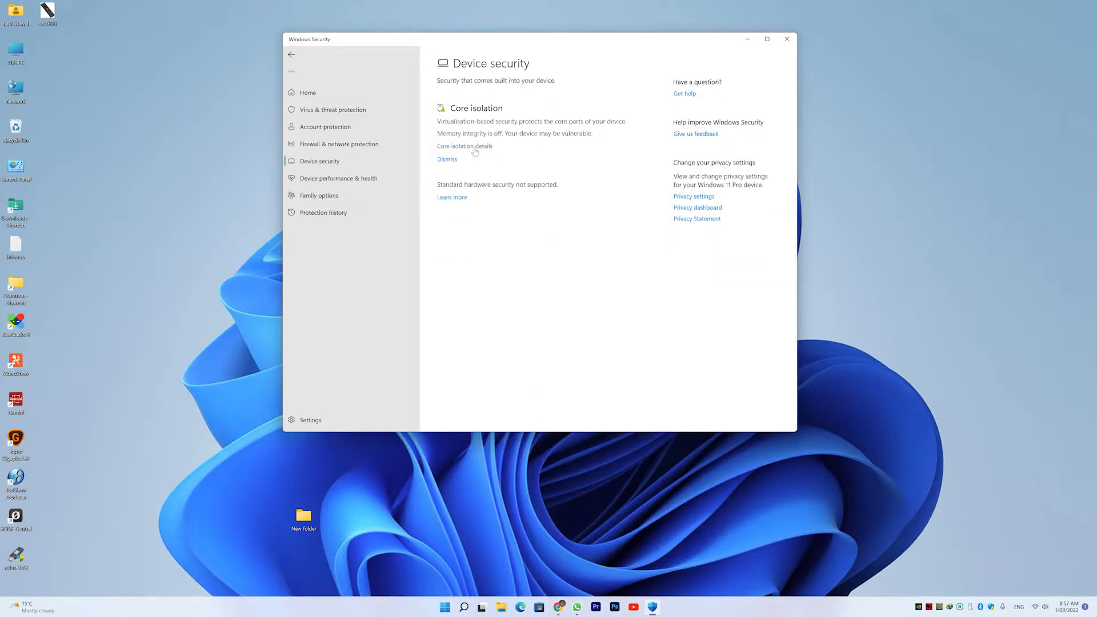
pyautogui.click(464, 146)
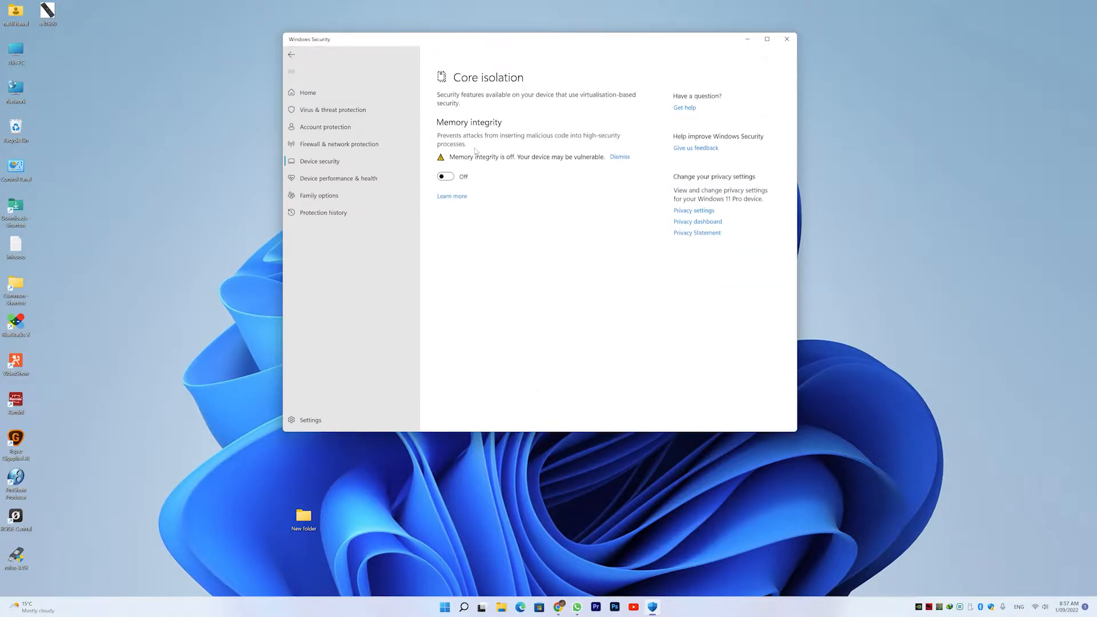
pyautogui.click(444, 176)
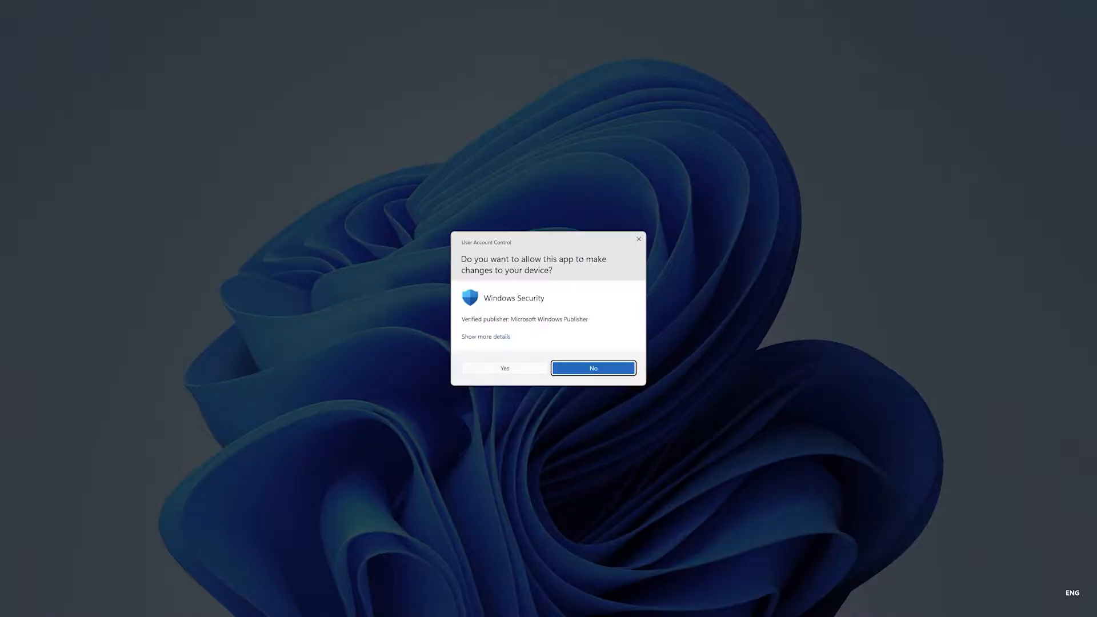
pyautogui.click(504, 368)
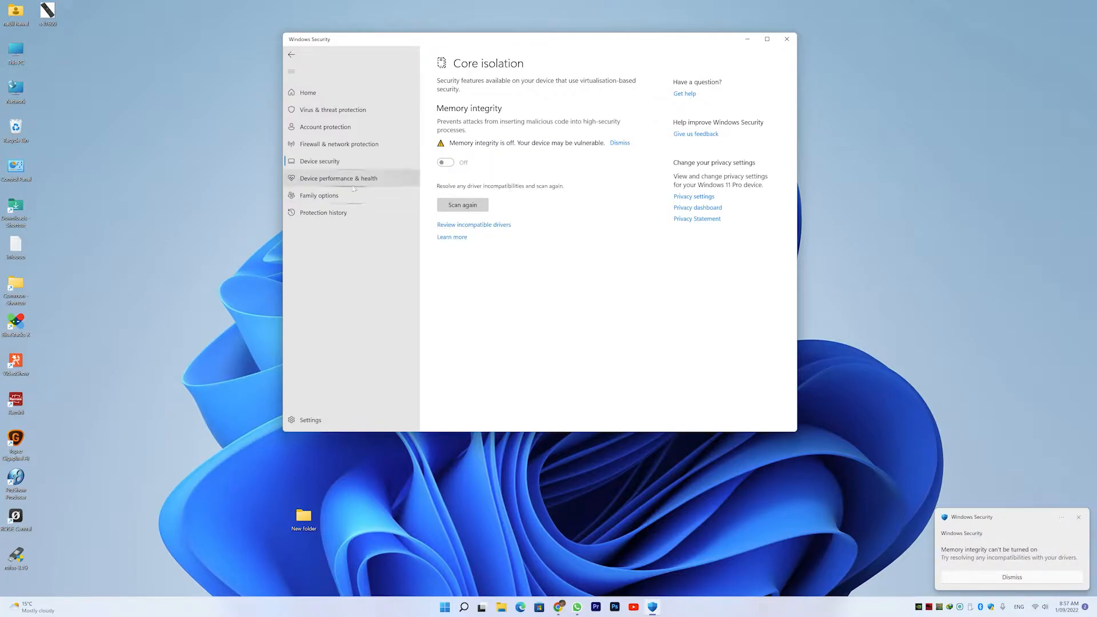
# Review the incompatible Logitech drivers and expand LV561V64.sys to see its published name.
pyautogui.click(473, 225)
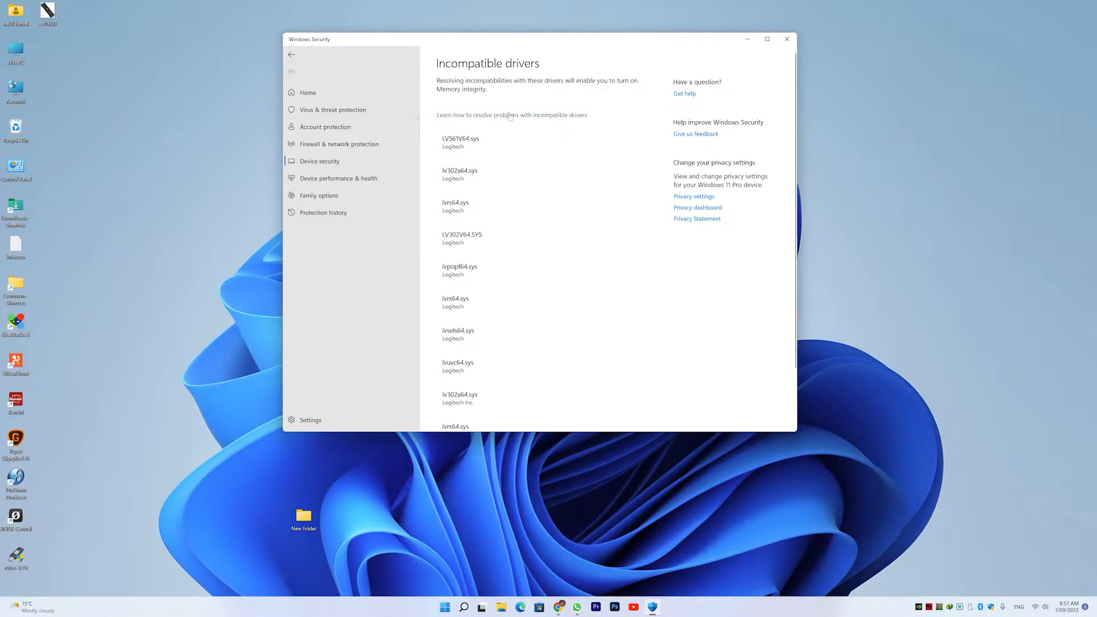
pyautogui.scroll(-3)
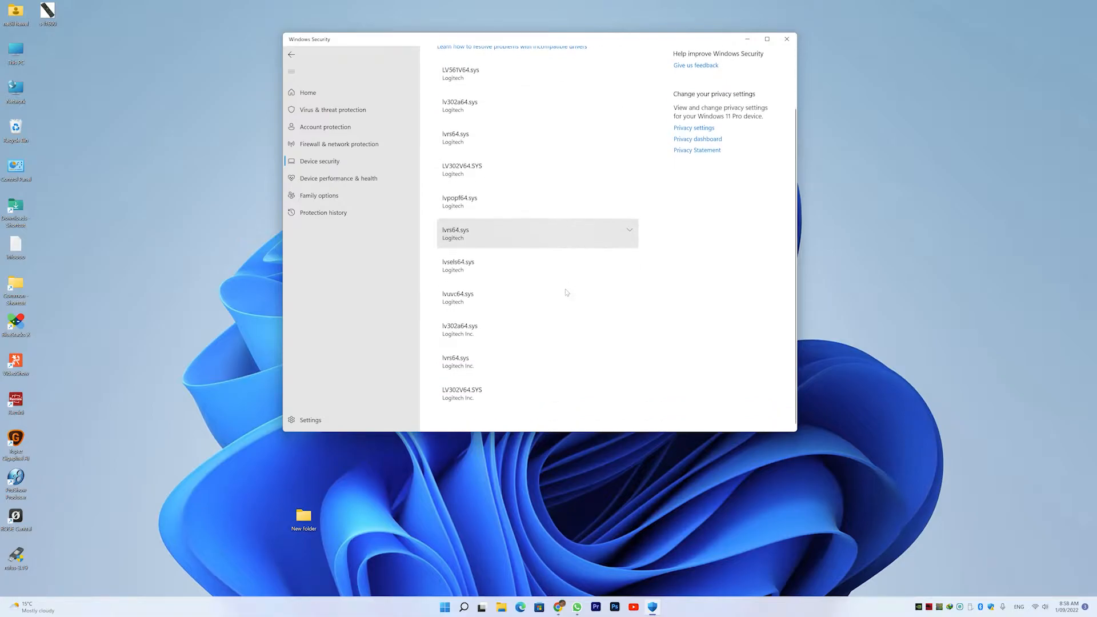
pyautogui.scroll(3)
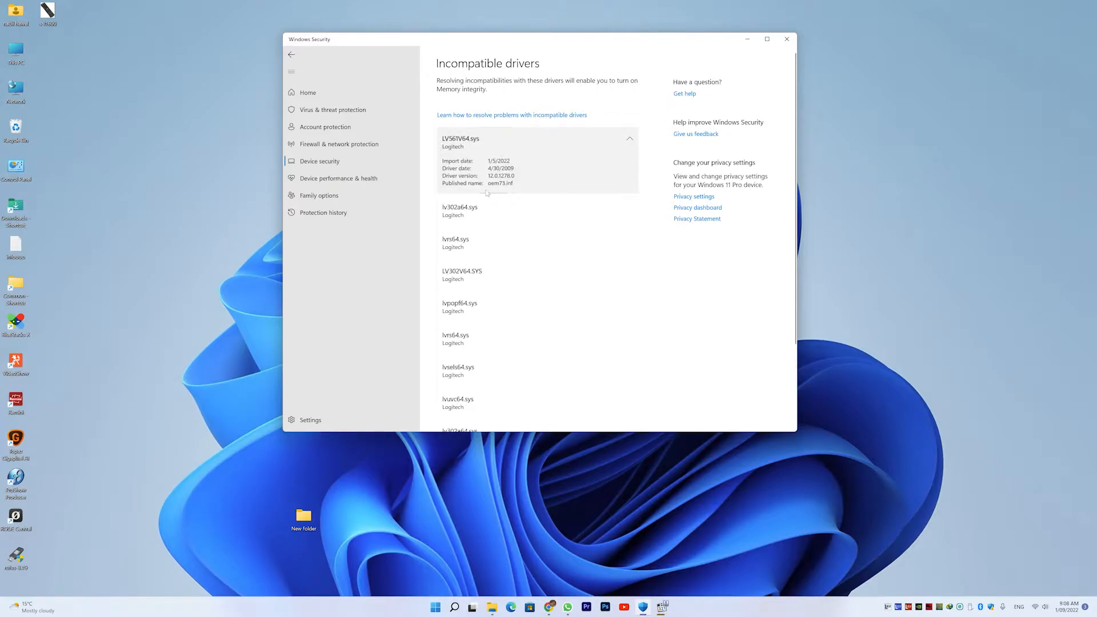
pyautogui.moveTo(698, 551)
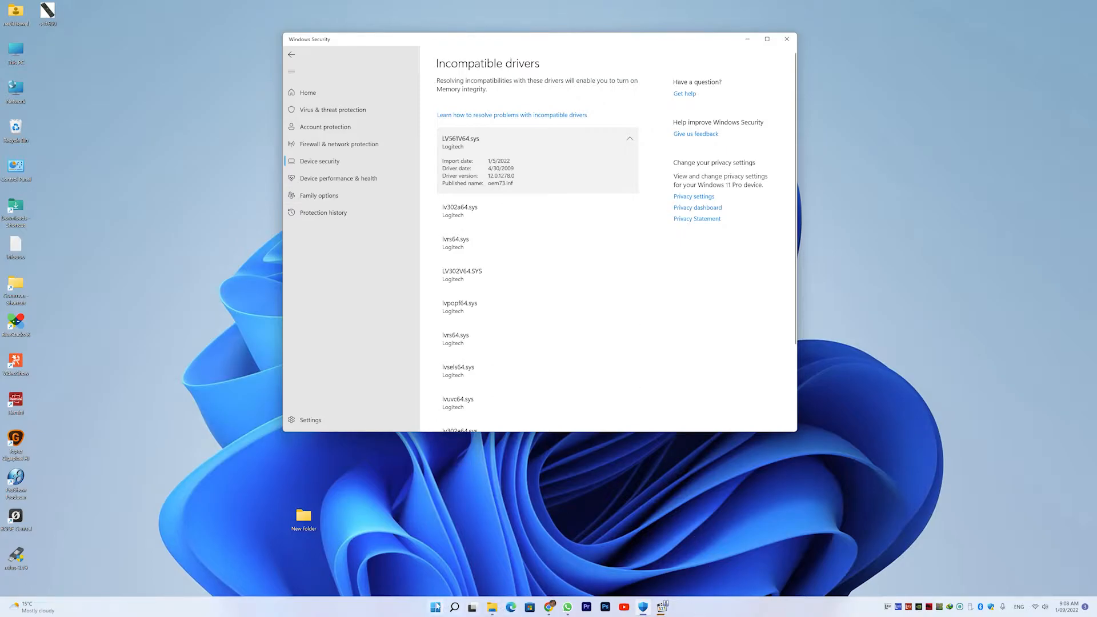
# Launch Device Manager from the Start menu, group devices by driver, and scroll to oem73.inf.
pyautogui.rightClick(435, 606)
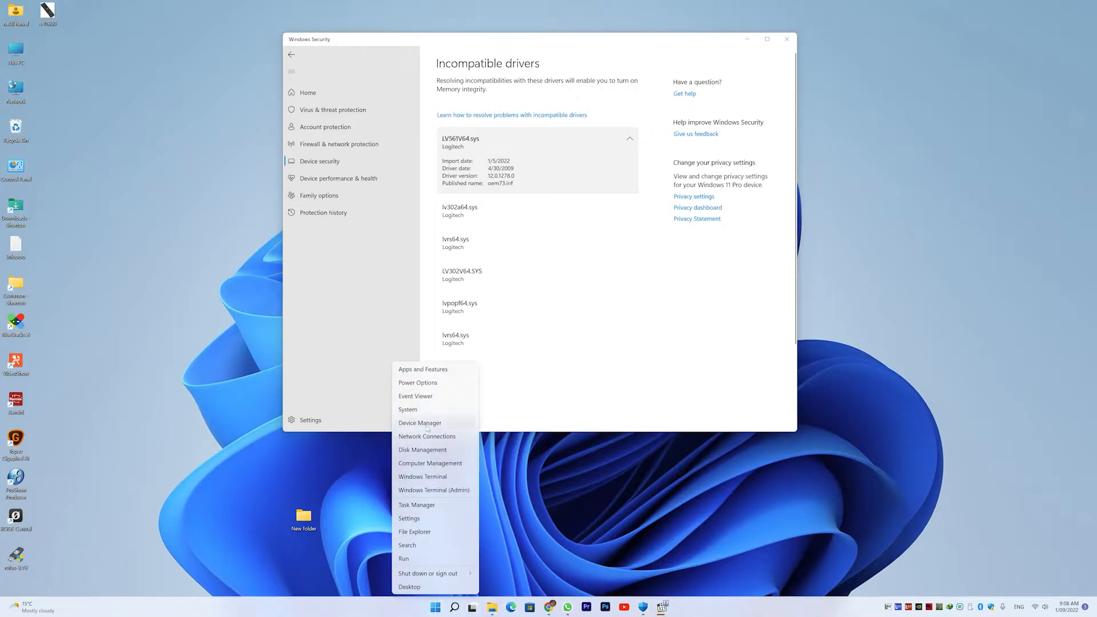
pyautogui.click(419, 423)
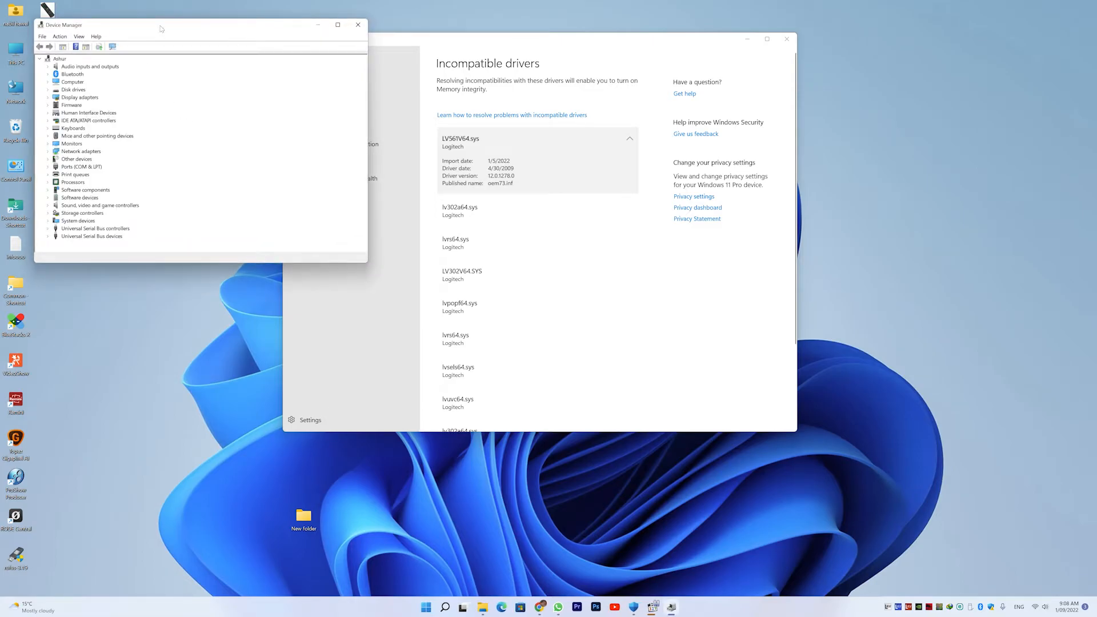
pyautogui.click(79, 36)
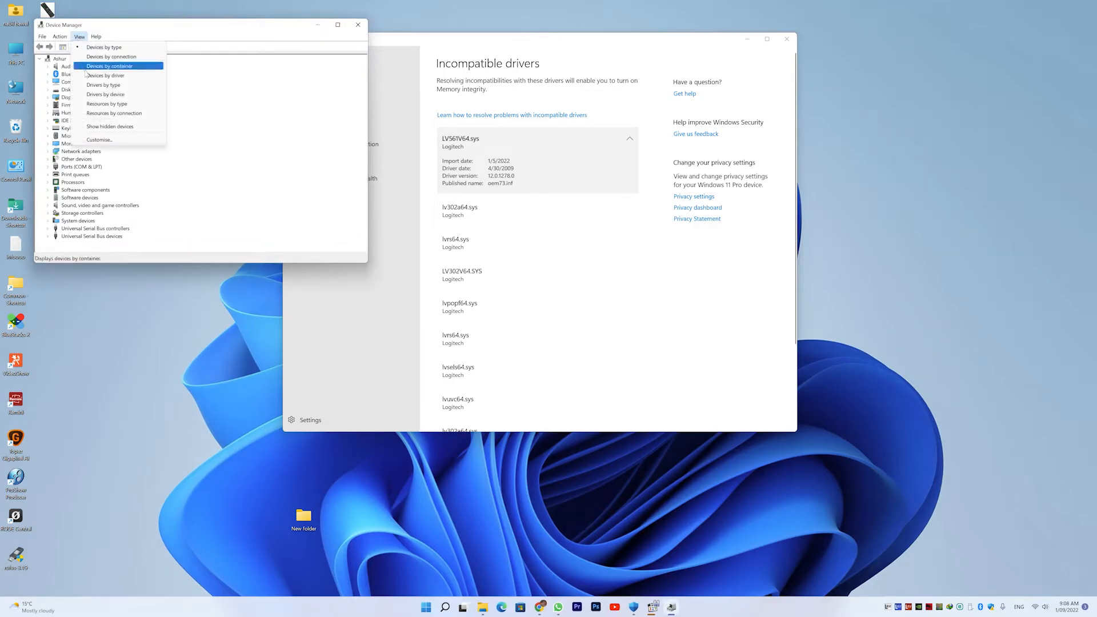
pyautogui.click(103, 84)
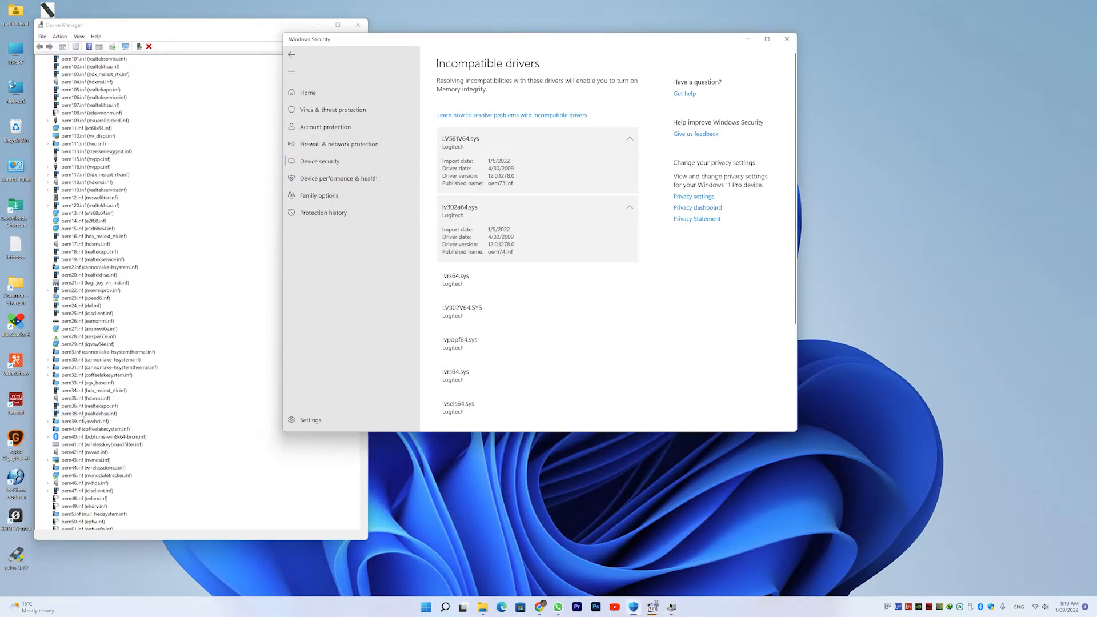
pyautogui.scroll(-3)
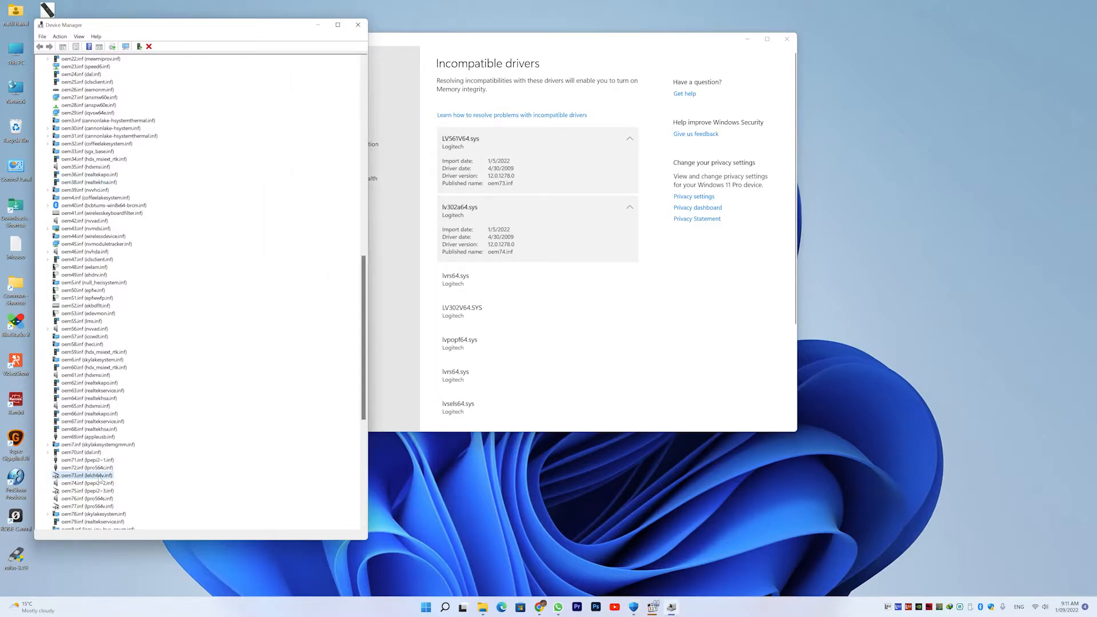
# Remove the oem73.inf driver package, uninstalling it from devices, and confirm.
pyautogui.rightClick(88, 475)
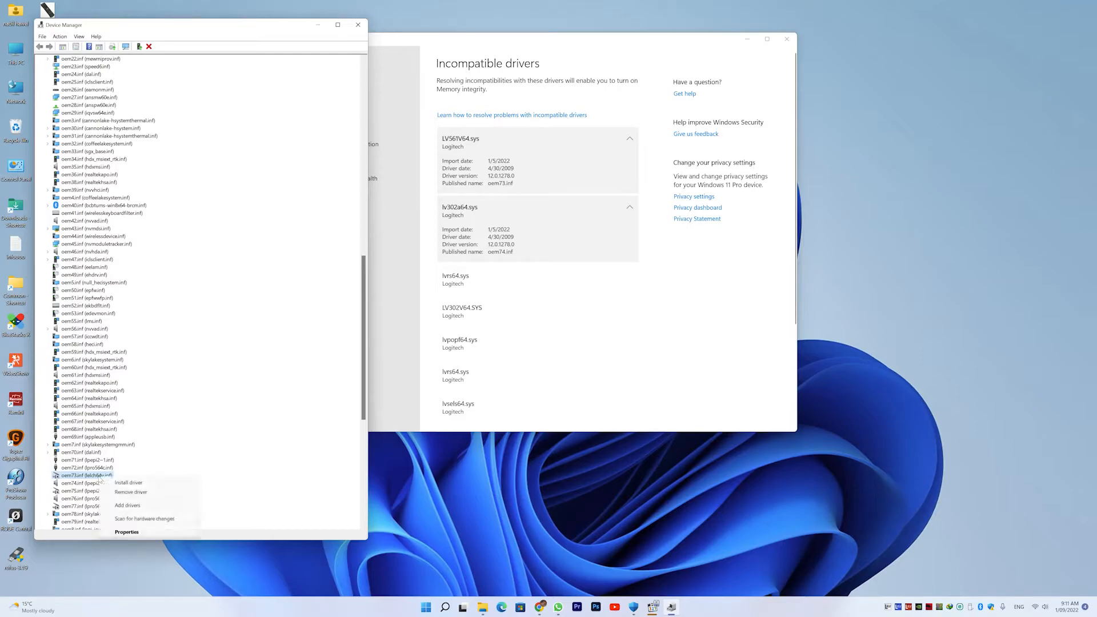
pyautogui.moveTo(130, 492)
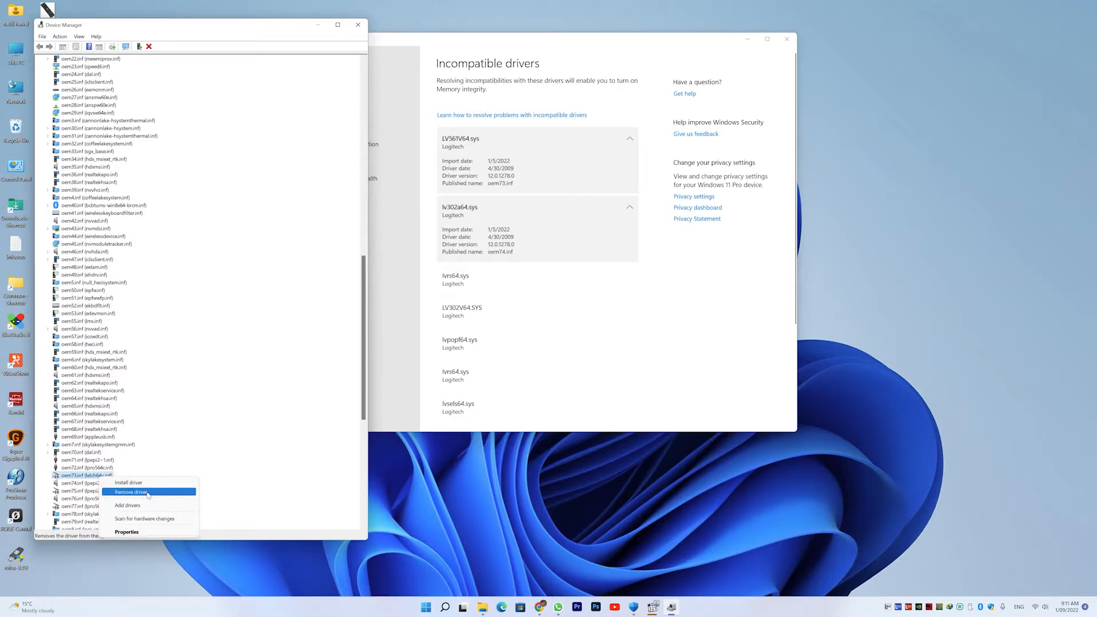
pyautogui.moveTo(160, 498)
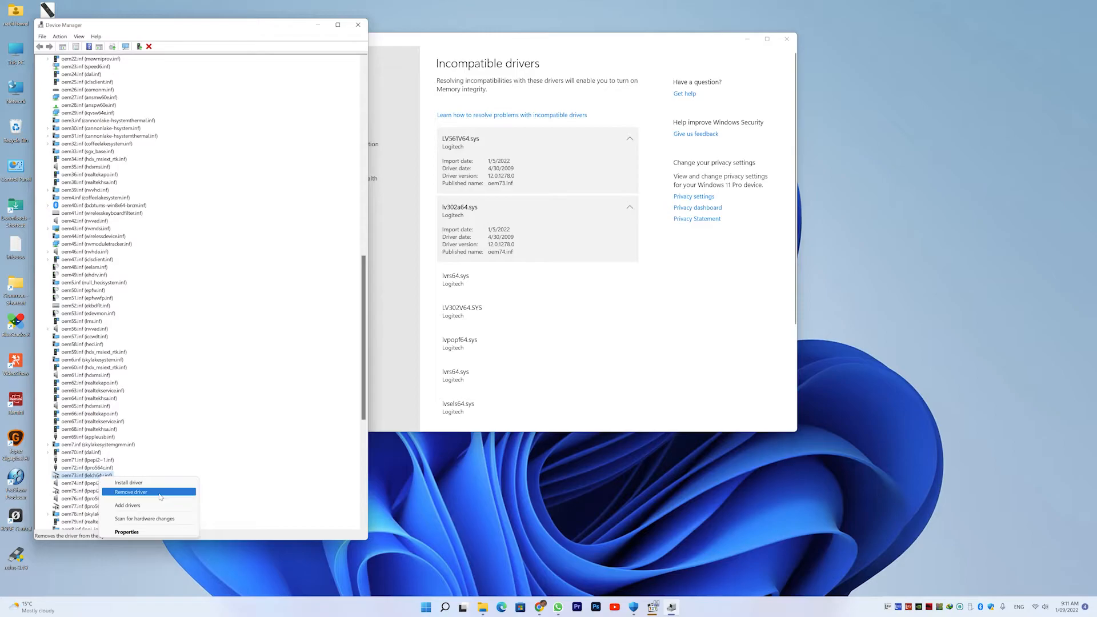
pyautogui.click(130, 491)
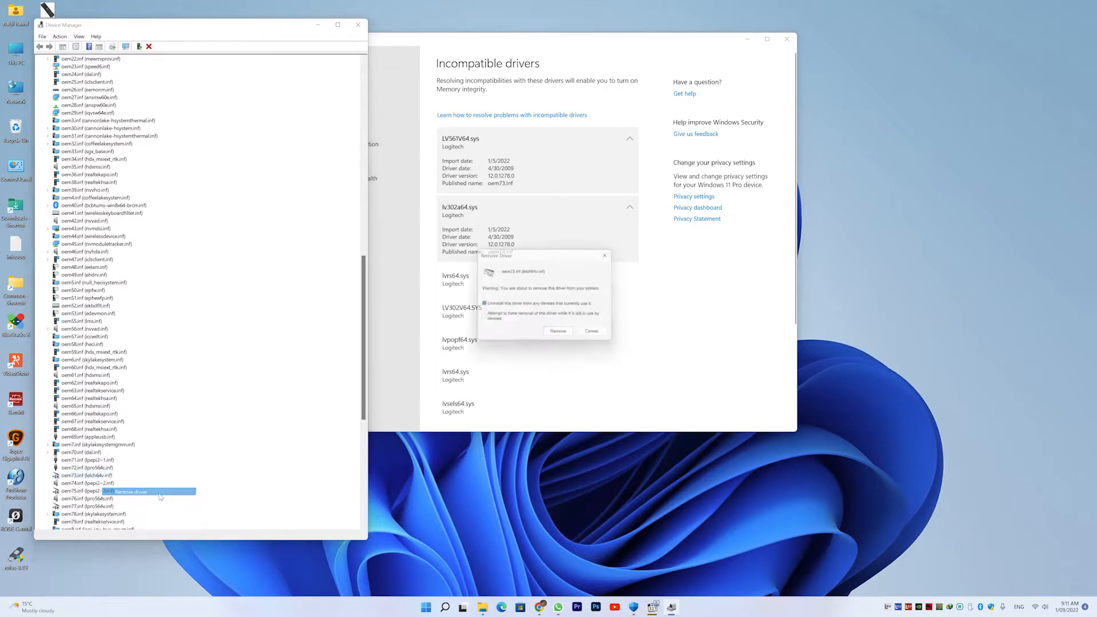
pyautogui.click(557, 332)
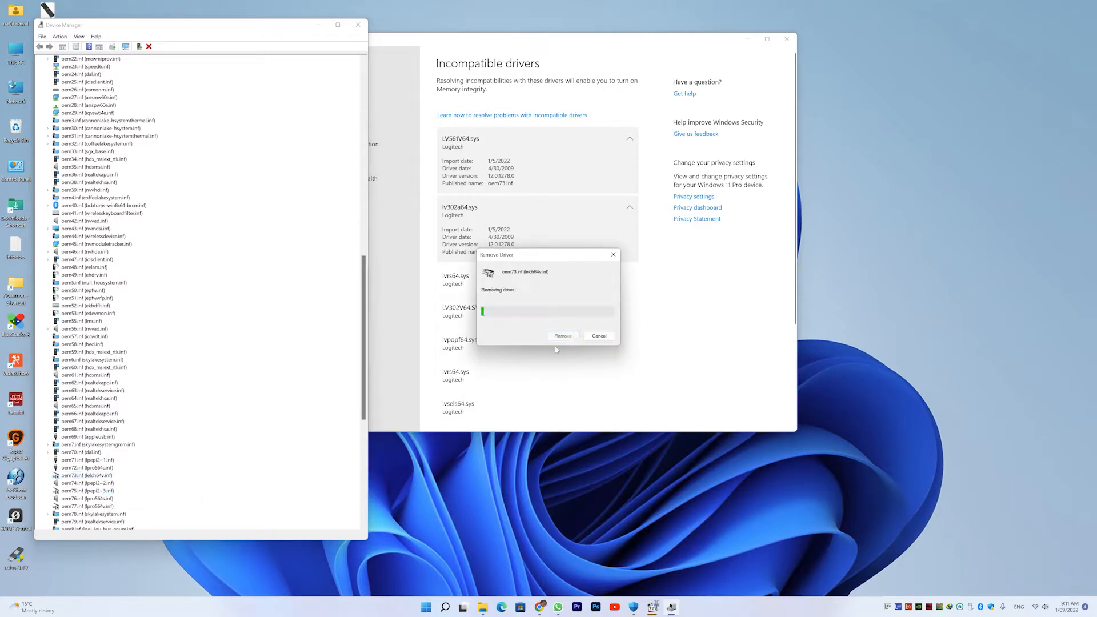
pyautogui.click(563, 336)
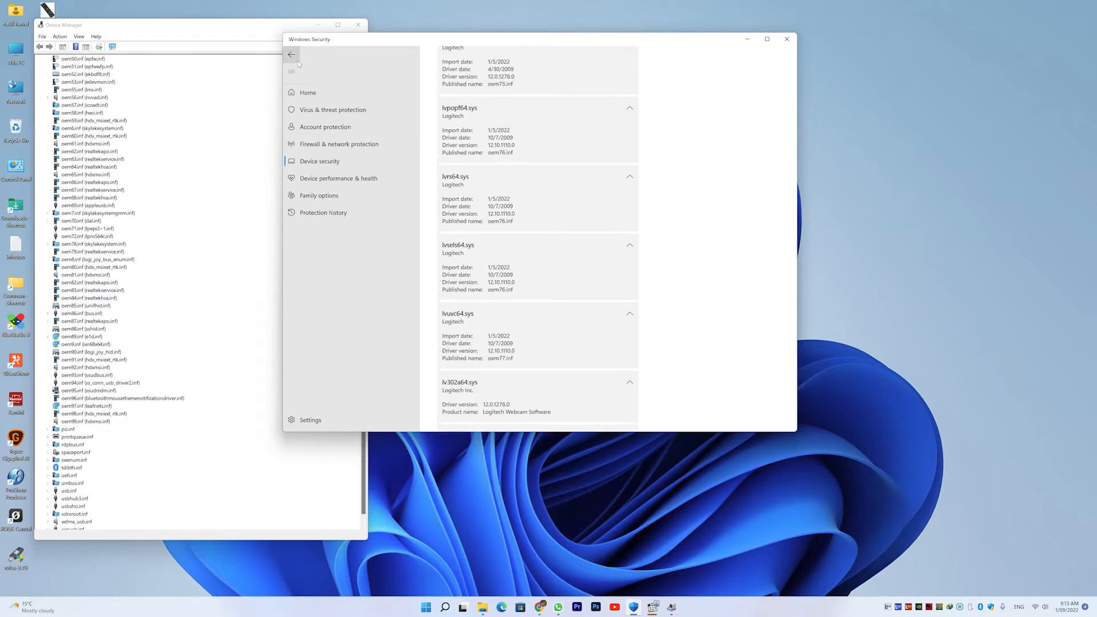
# Switch Memory integrity On in Core isolation and restart the device to apply it.
pyautogui.click(445, 178)
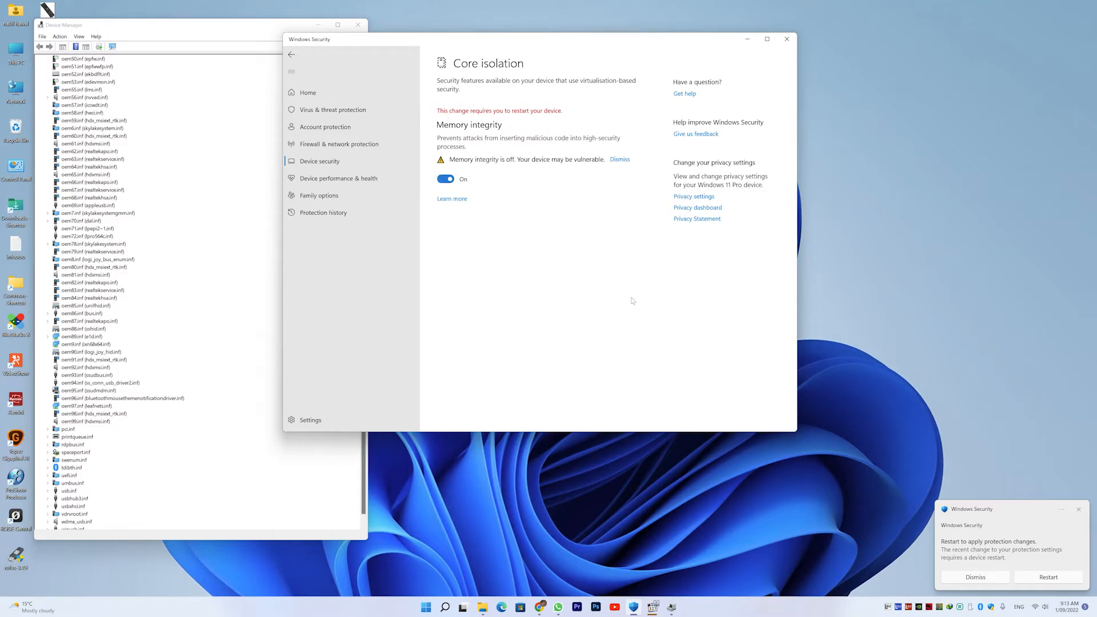
pyautogui.moveTo(472, 125)
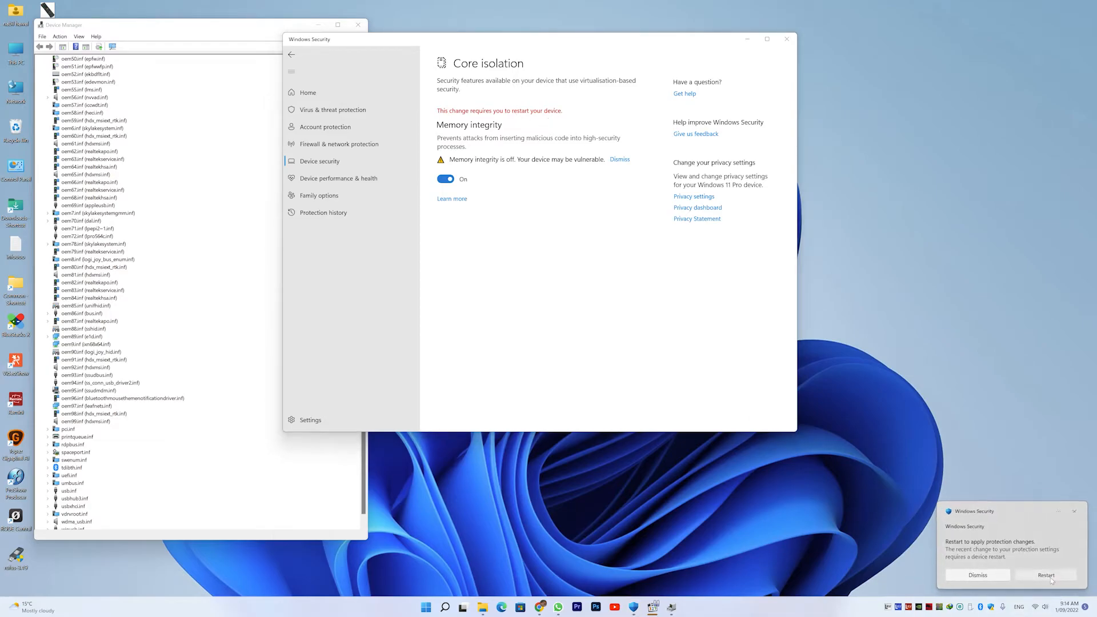
pyautogui.click(1046, 575)
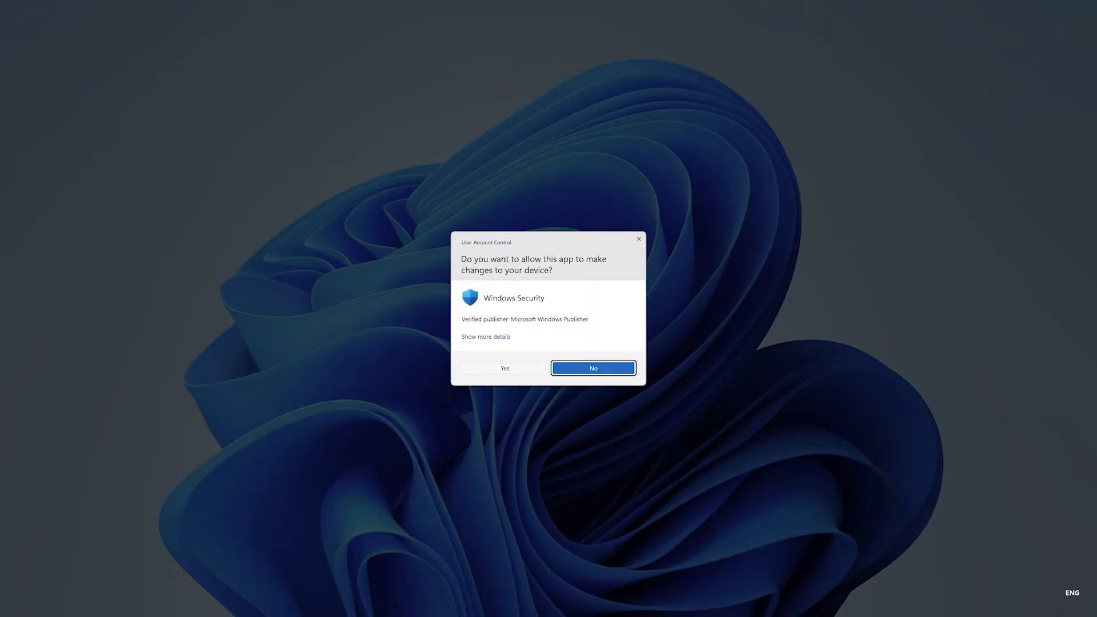